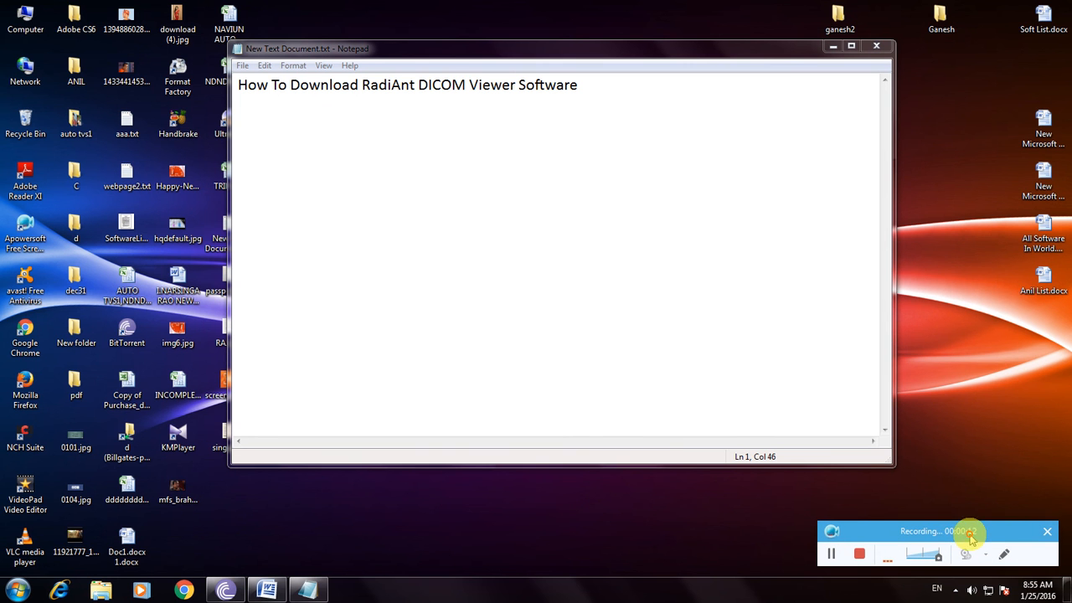
pyautogui.moveTo(869, 289)
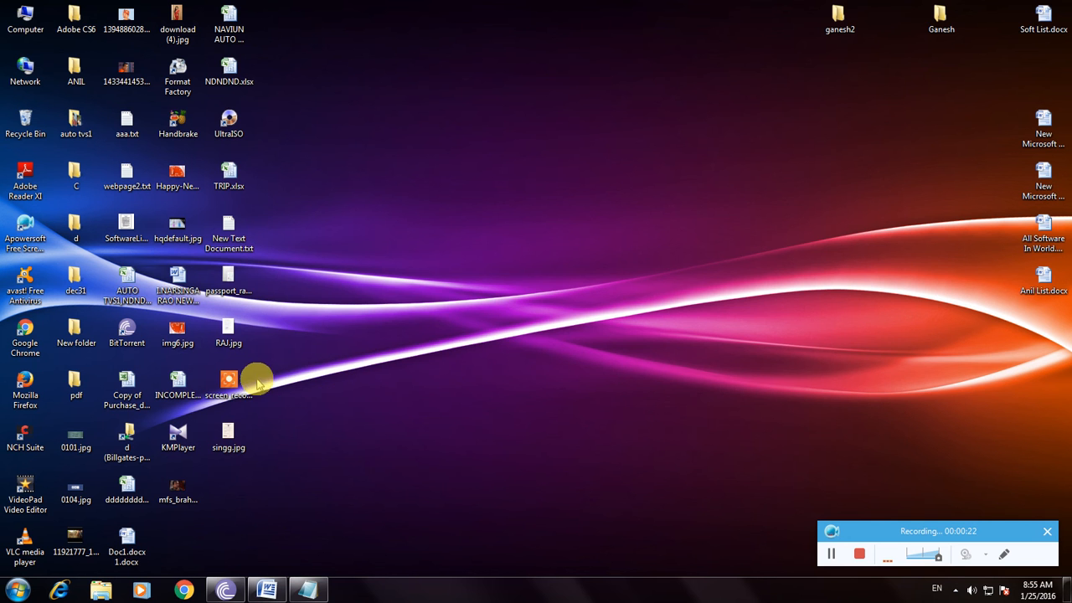
pyautogui.moveTo(427, 340)
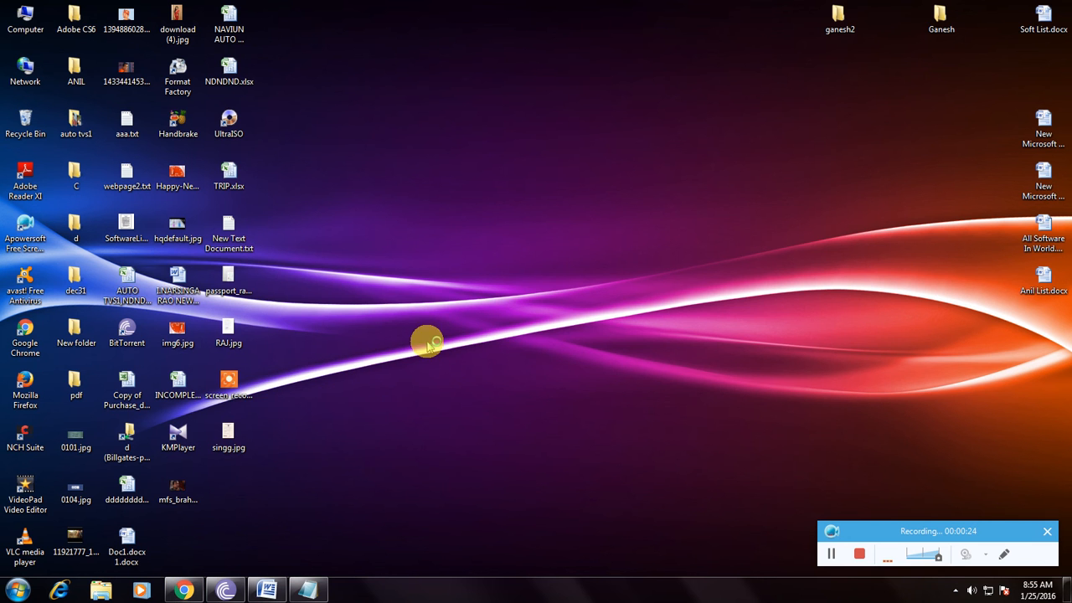
# - Launch Chrome and search Google for 'radiant dicom viewer' via the suggestion
pyautogui.click(183, 590)
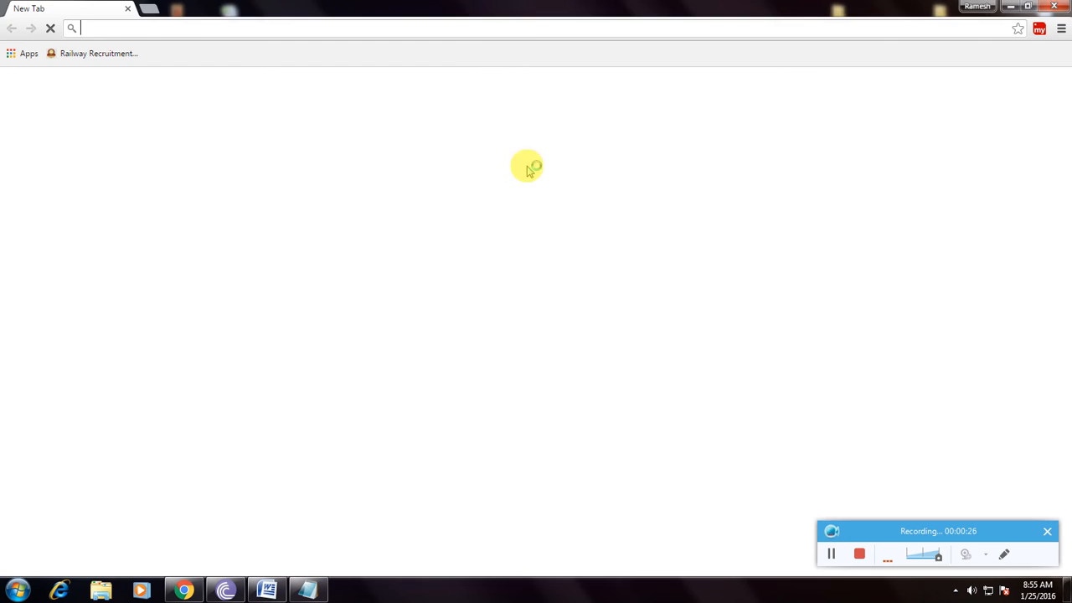
pyautogui.moveTo(598, 160)
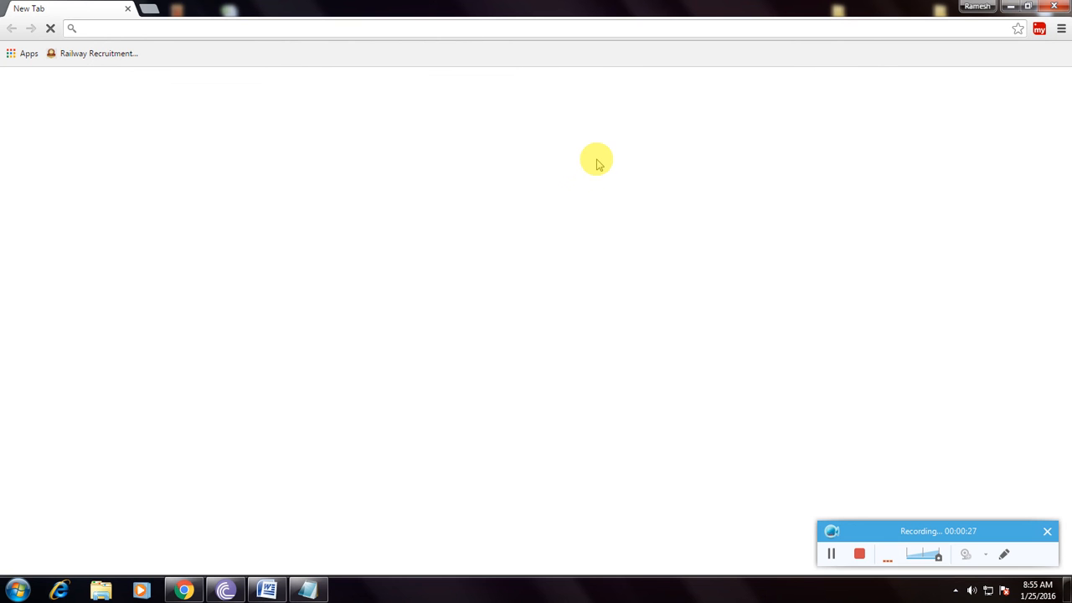
pyautogui.moveTo(592, 171)
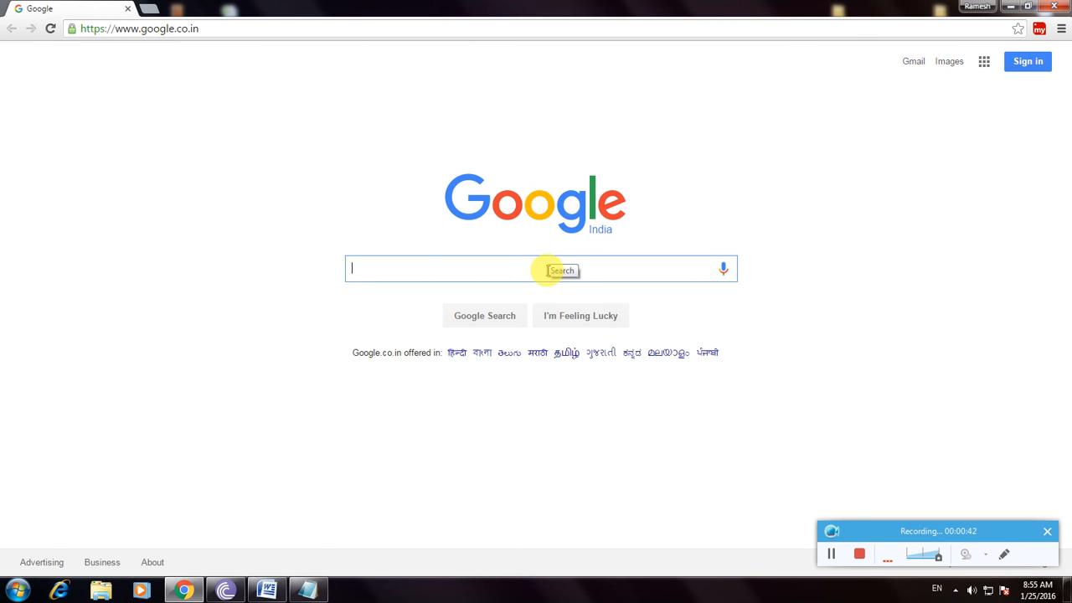
pyautogui.write('rediant')
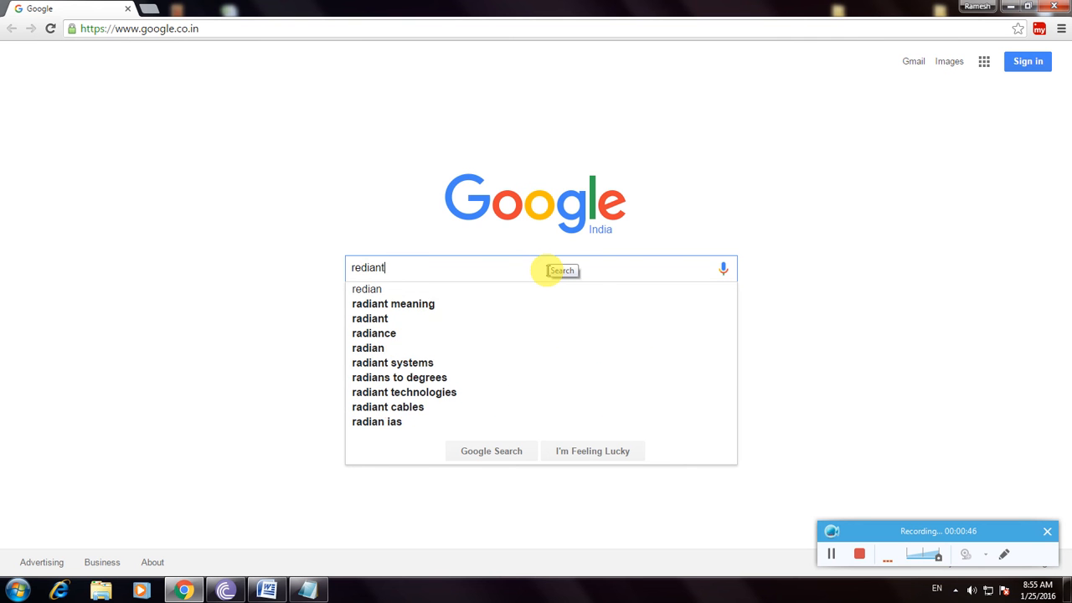
pyautogui.write('radiant')
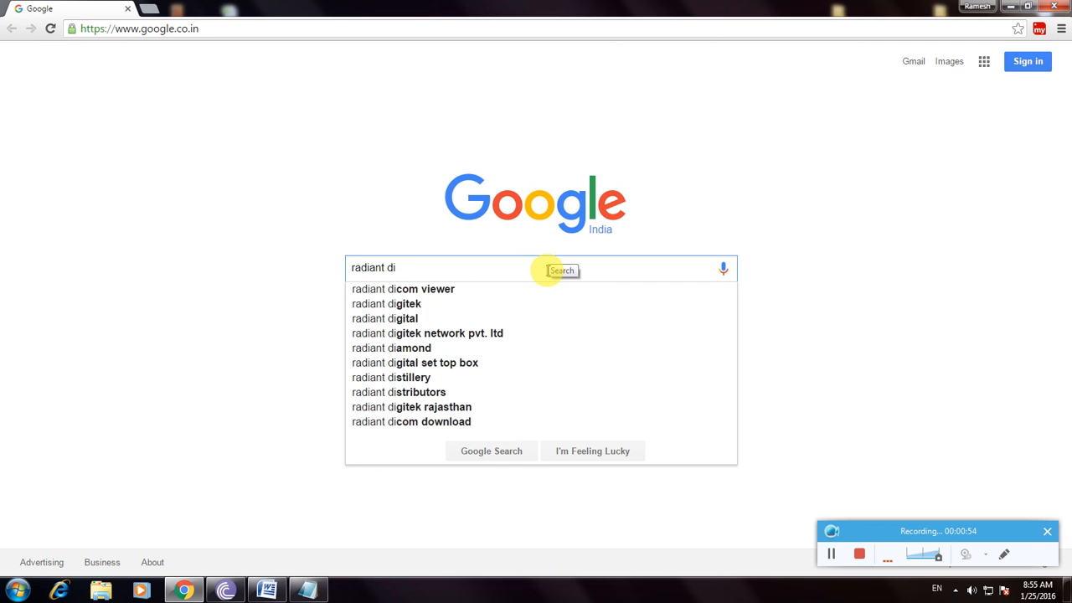
pyautogui.click(403, 289)
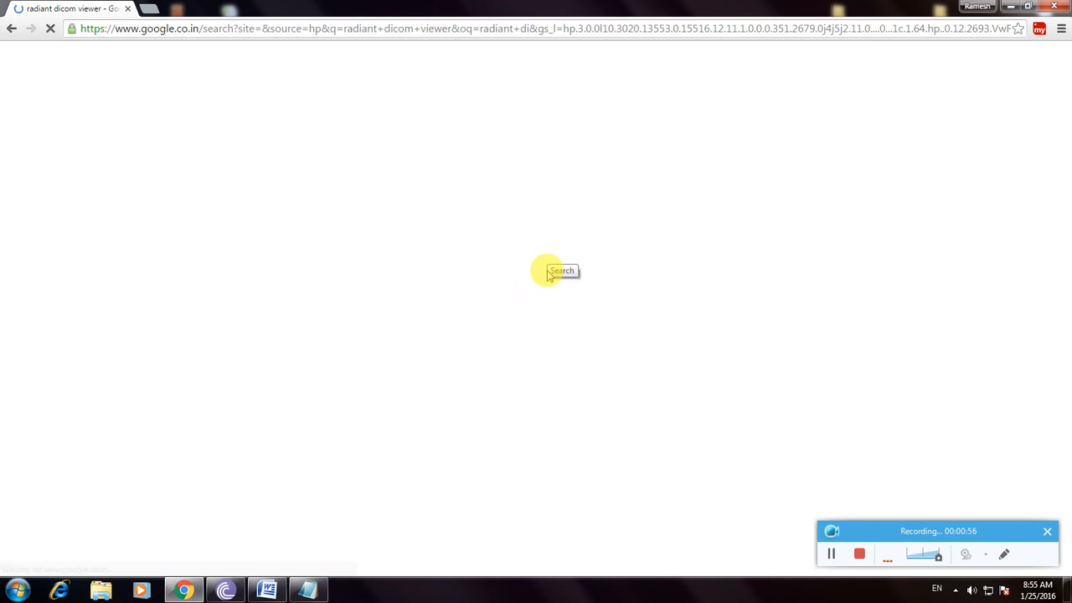
# - Open the radiantviewer.com result in a new tab and switch to it
pyautogui.click(562, 271)
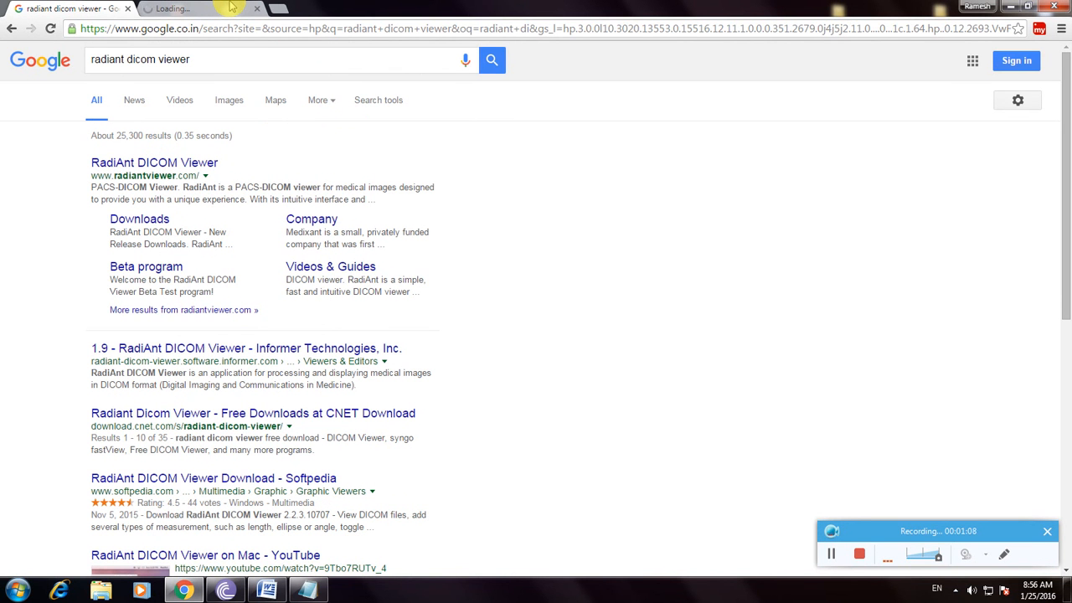
pyautogui.click(154, 162)
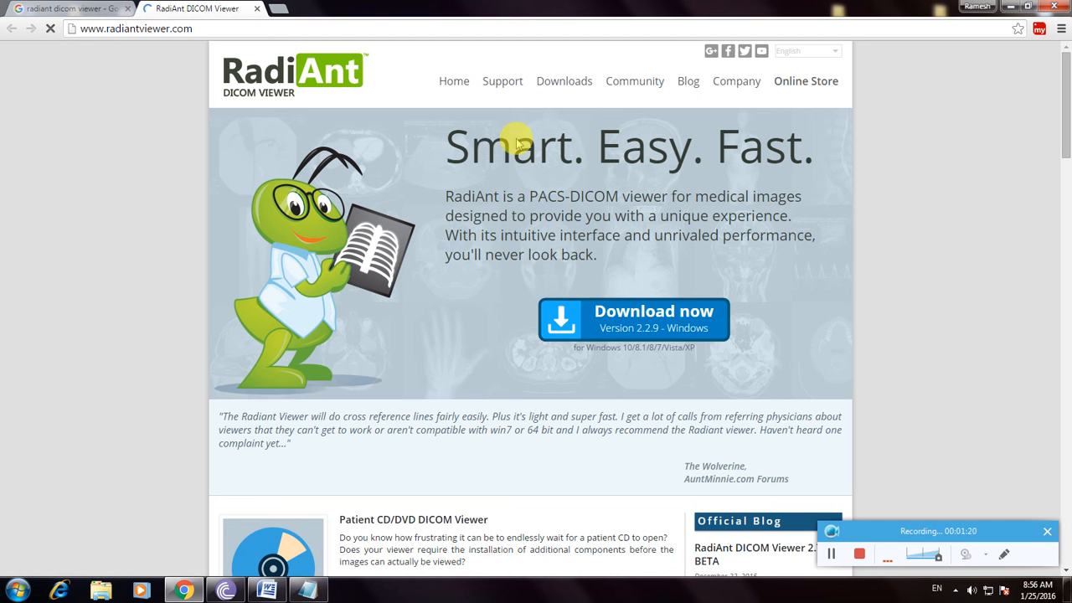
pyautogui.moveTo(624, 311)
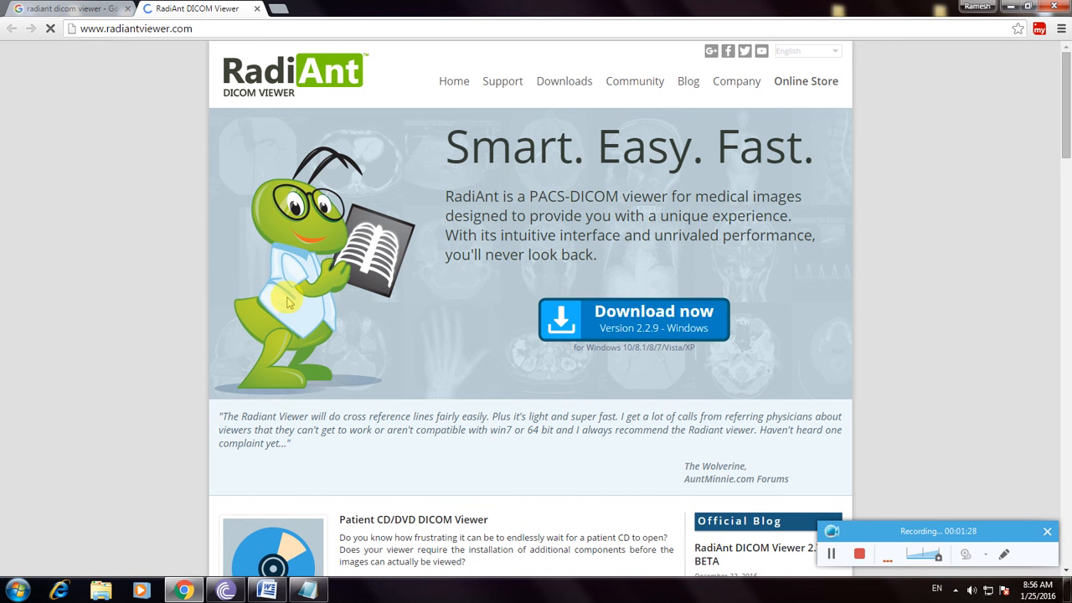
# - Download the RadiAnt DICOM Viewer 2.2.9 Windows installer from the homepage
pyautogui.click(632, 320)
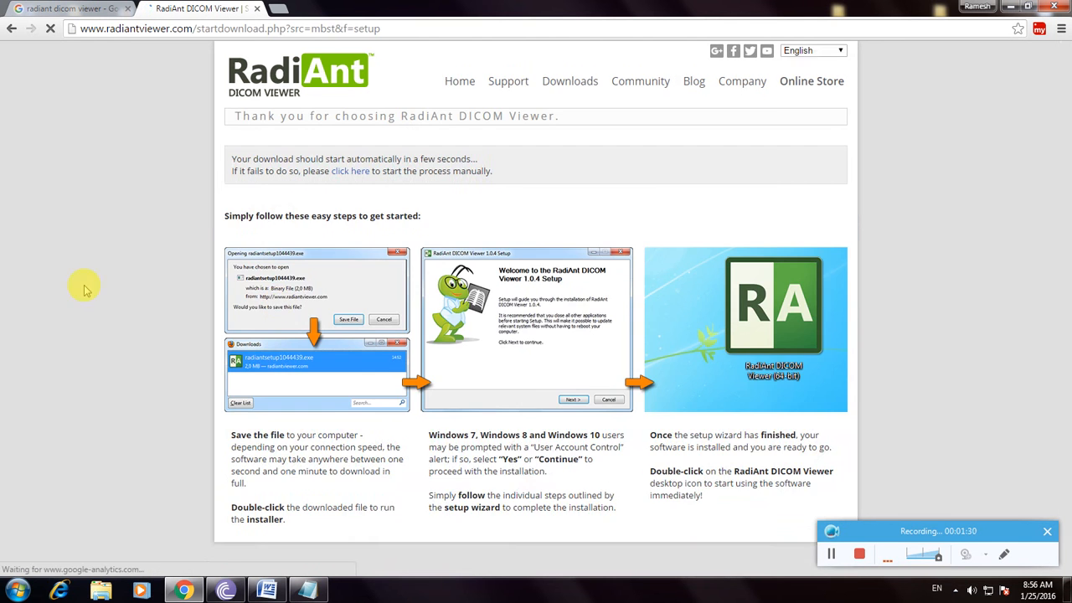
# - Scroll the thank-you page while radiantsetup22910728.exe starts downloading in the bar
pyautogui.scroll(-3)
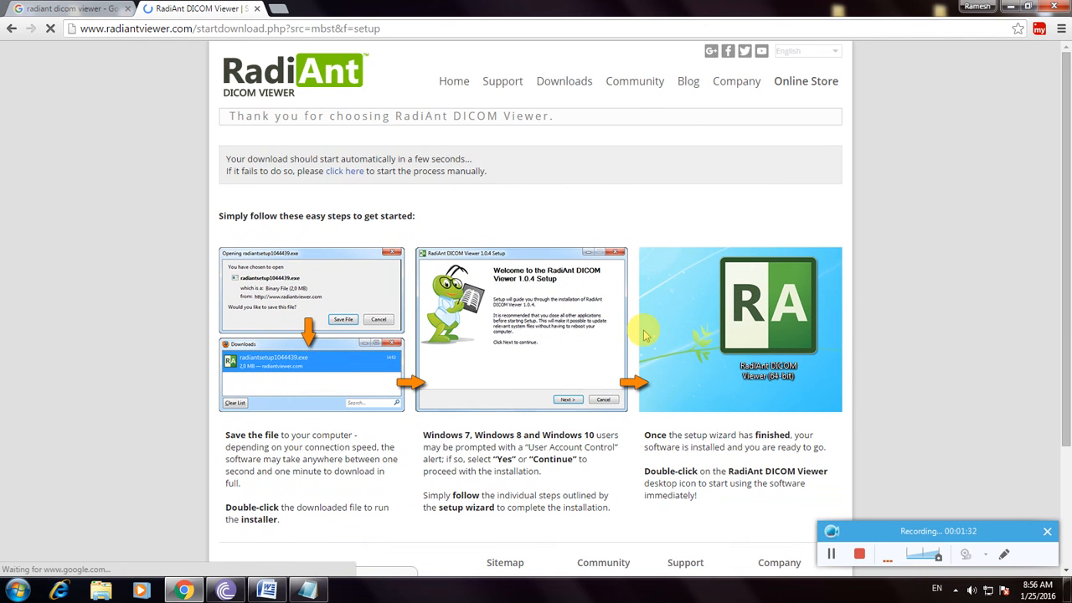
pyautogui.moveTo(331, 266)
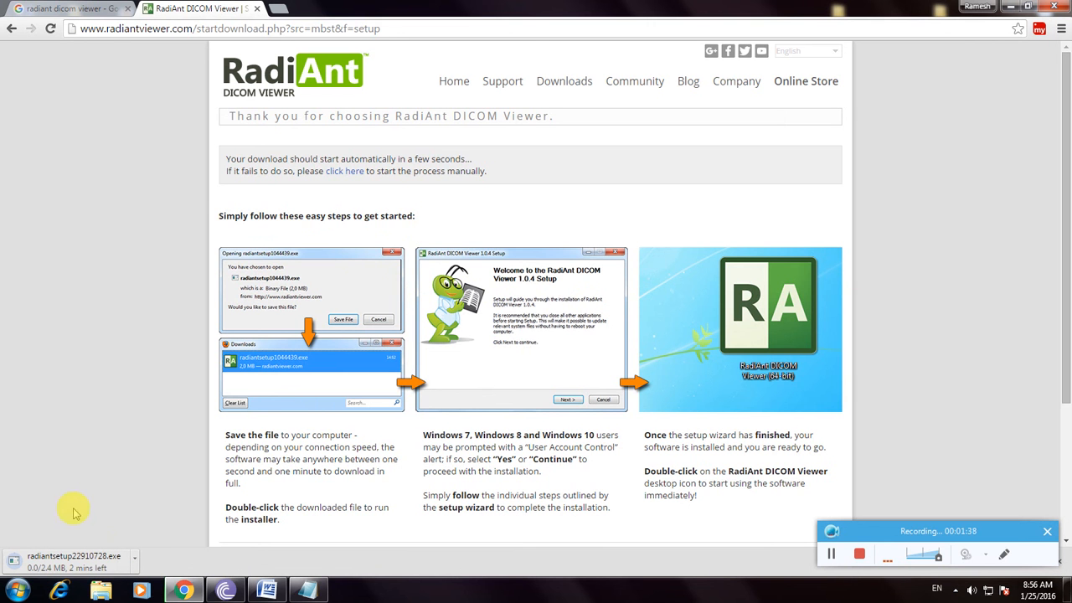
pyautogui.click(1003, 554)
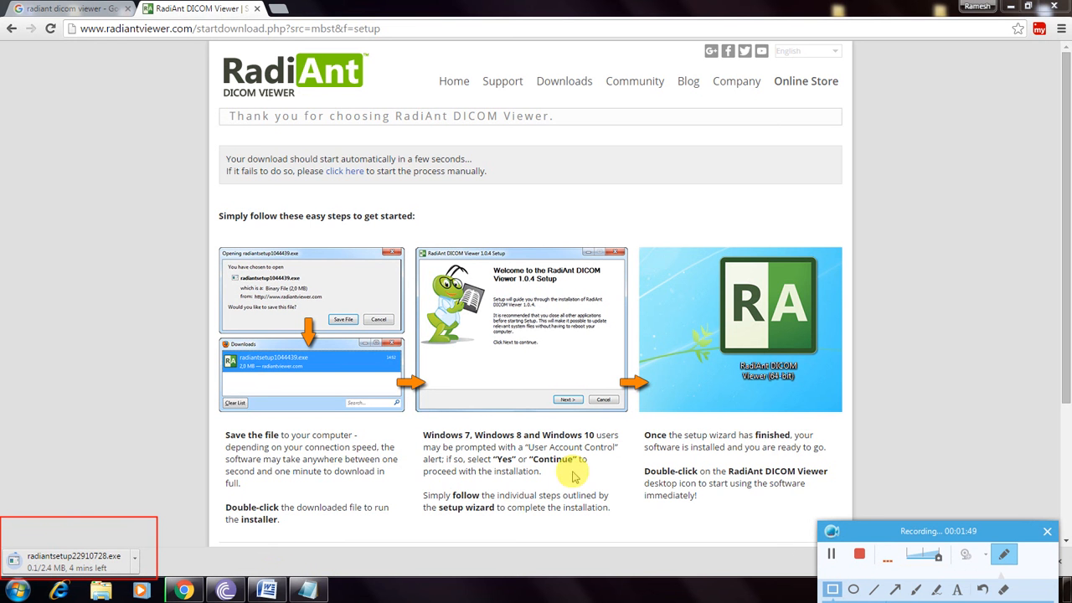
pyautogui.moveTo(728, 236)
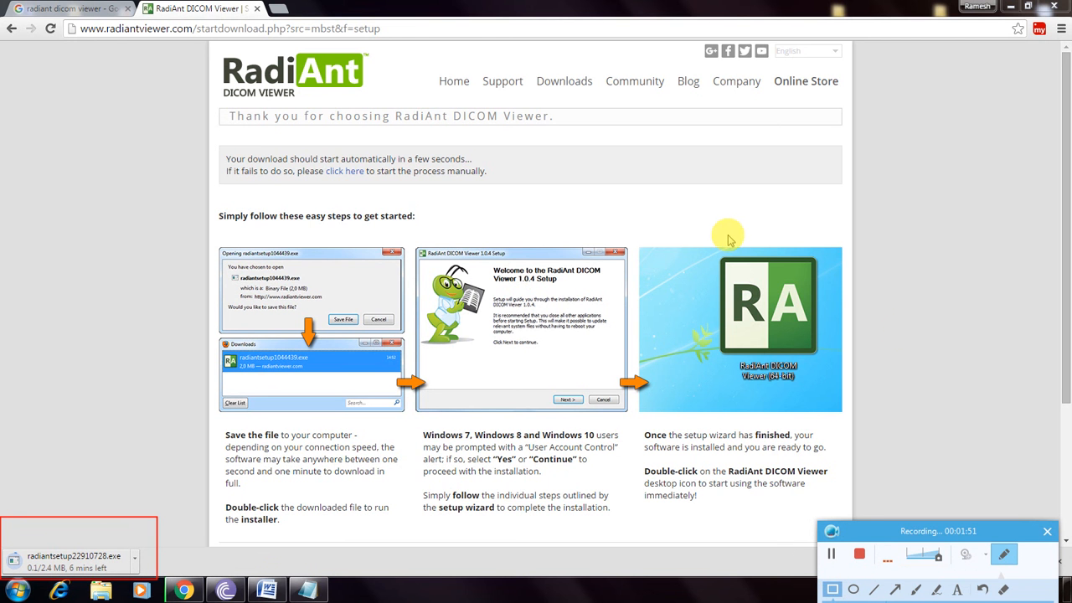